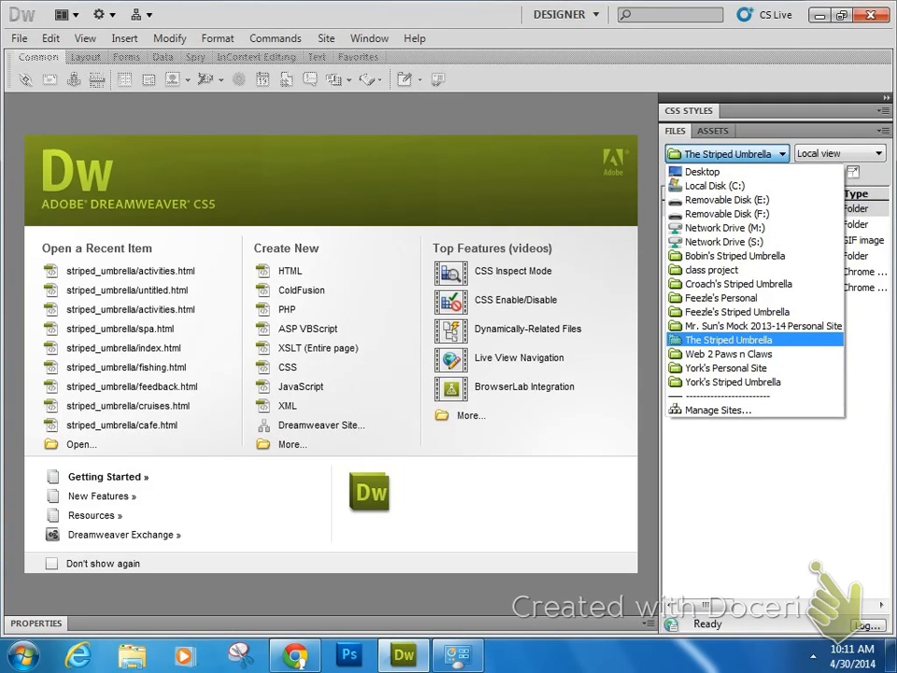
- Choose The Striped Umbrella site so its pages, stylesheet and asset folders are listed
left_click(730, 284)
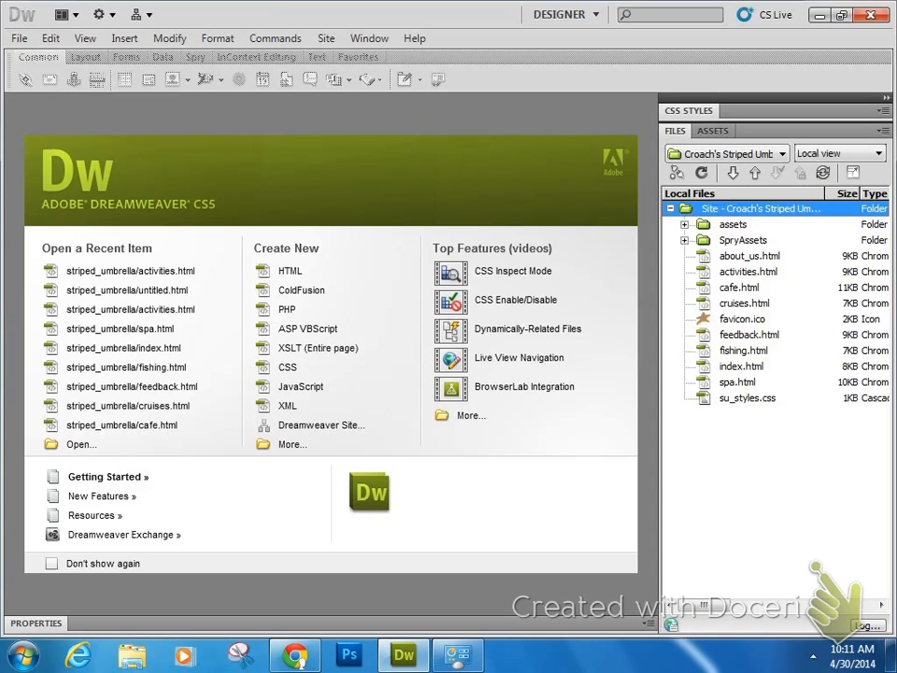
- Run Check Links Sitewide, reporting 35 files, 123 links, 0 broken and 11 orphaned
left_click(325, 38)
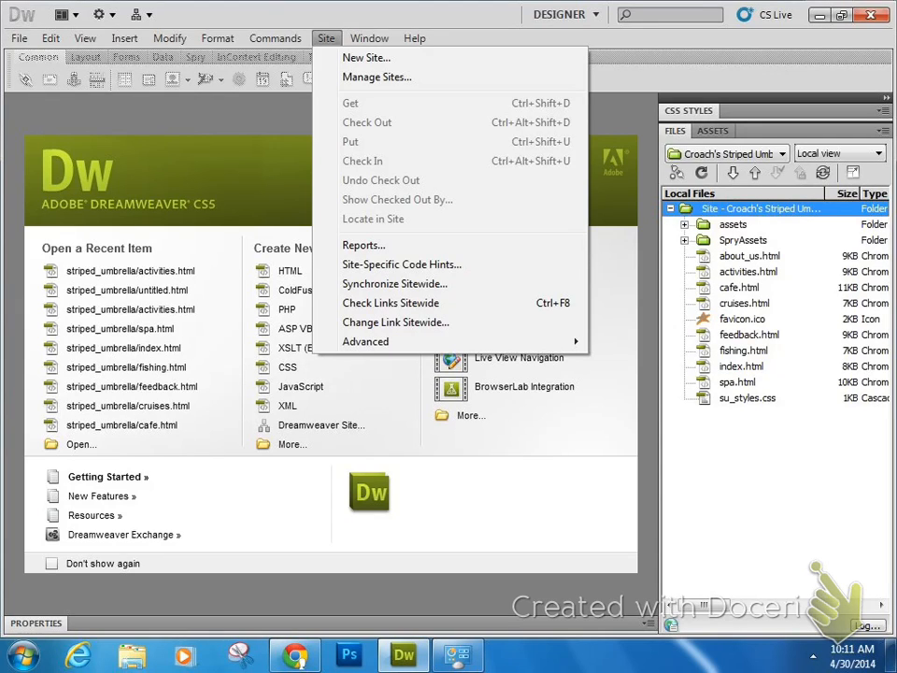
mouse_move(363, 245)
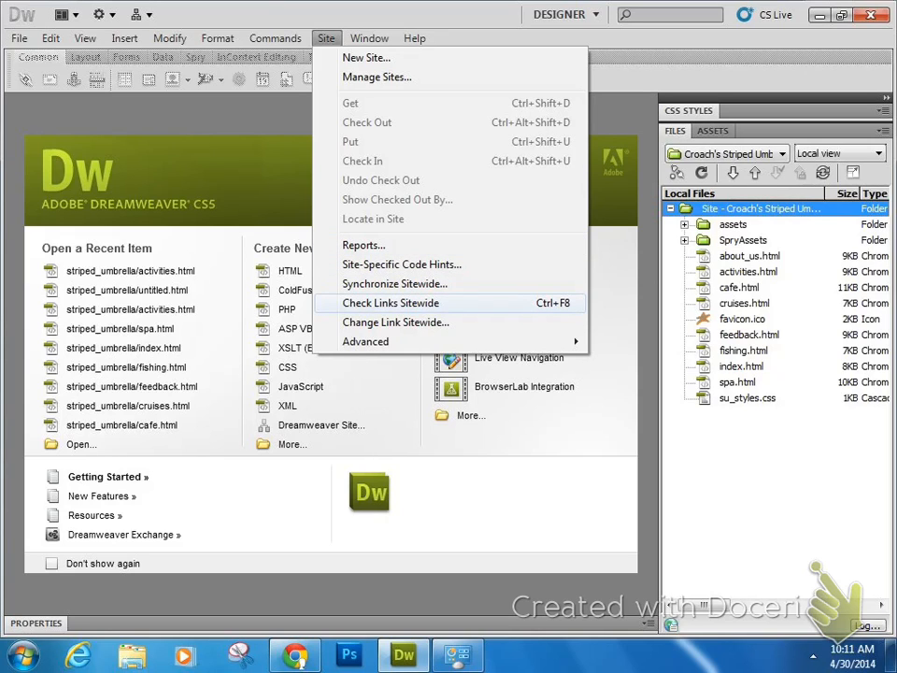
left_click(392, 302)
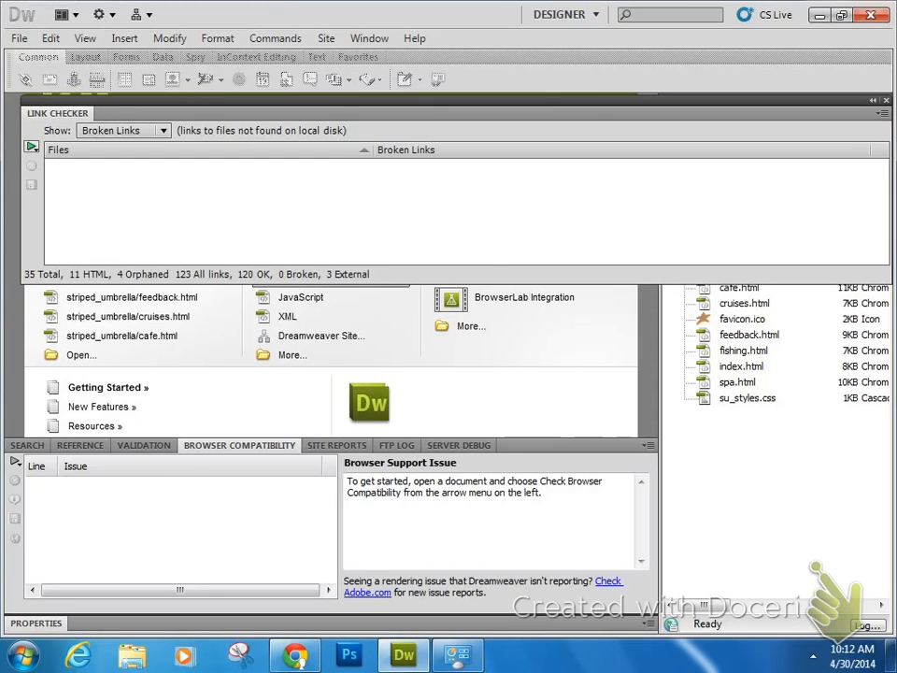
left_click(30, 146)
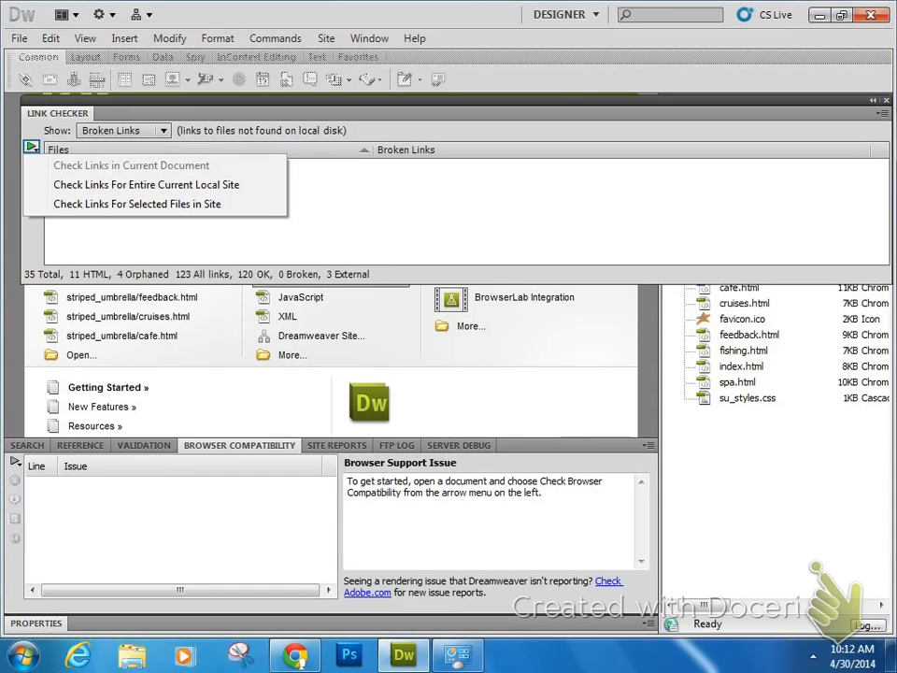
mouse_move(131, 165)
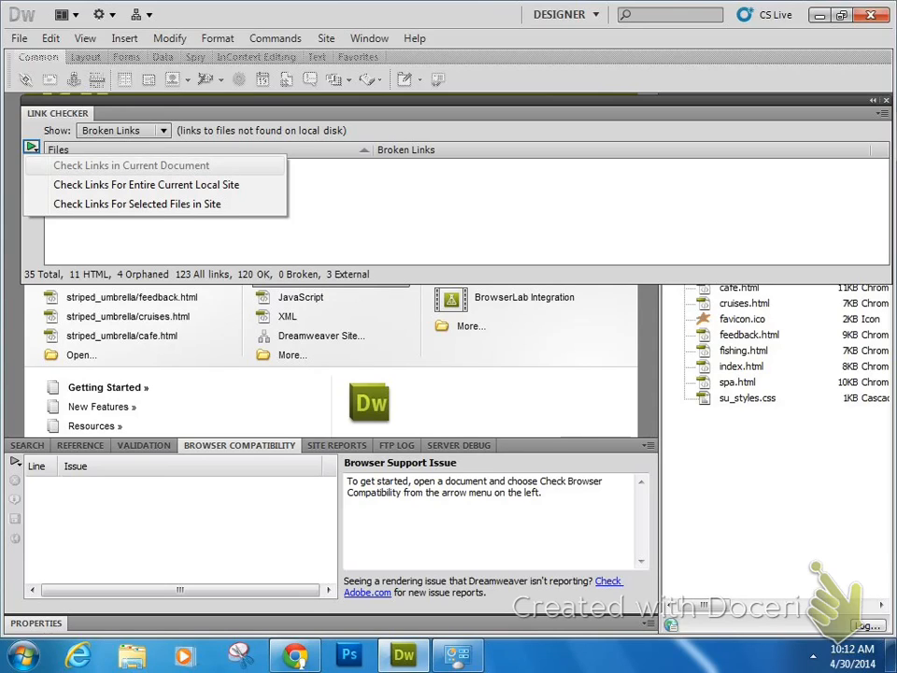
mouse_move(146, 185)
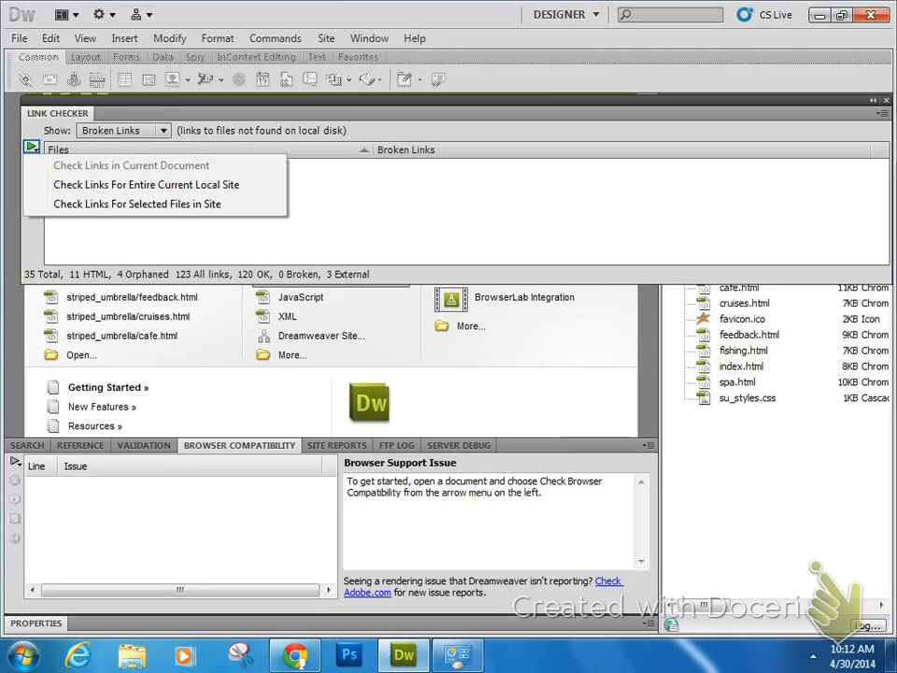
mouse_move(139, 204)
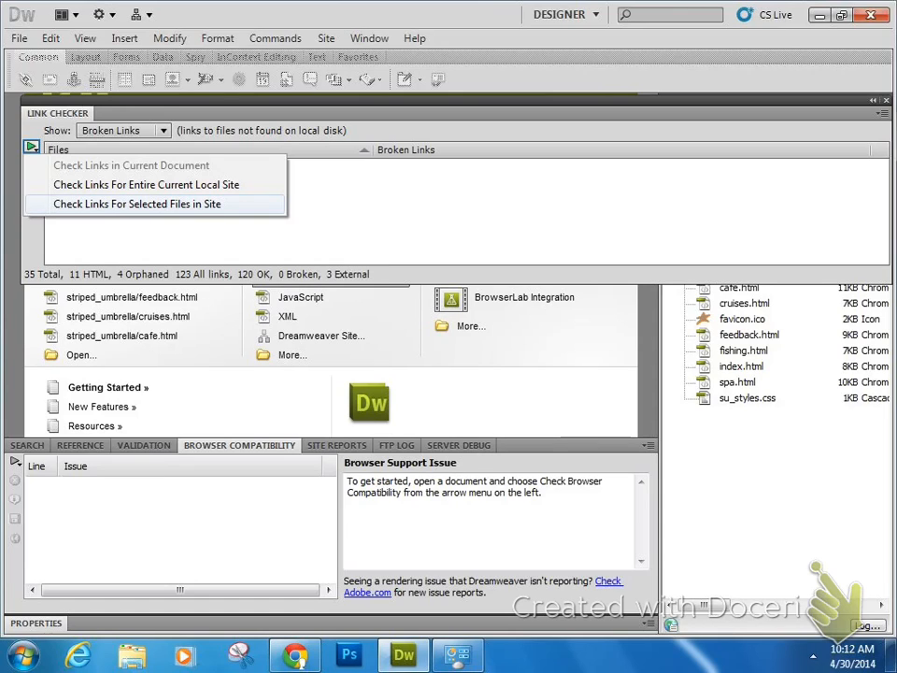
mouse_move(146, 185)
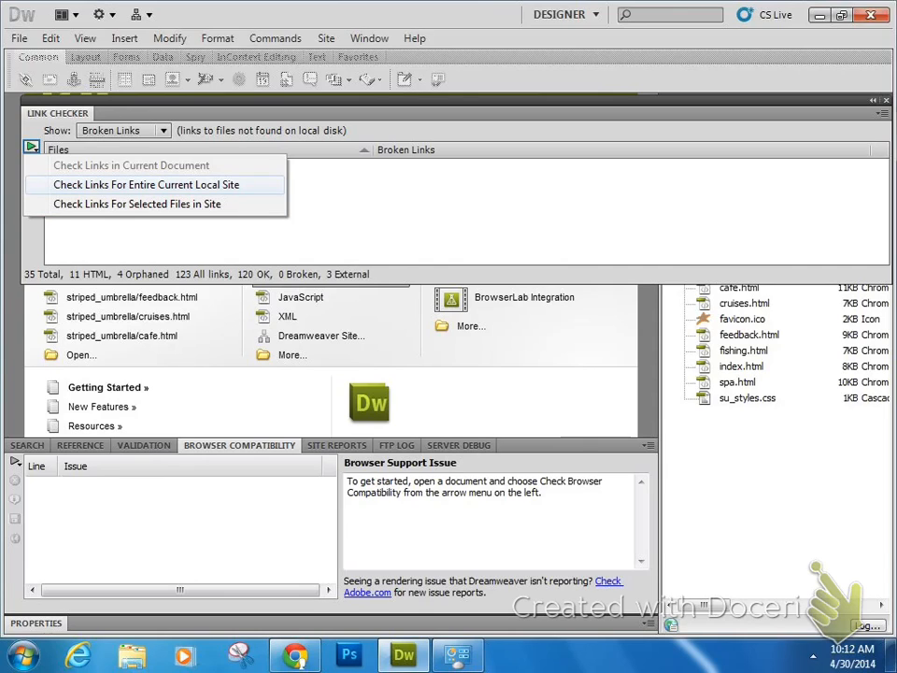
mouse_move(136, 203)
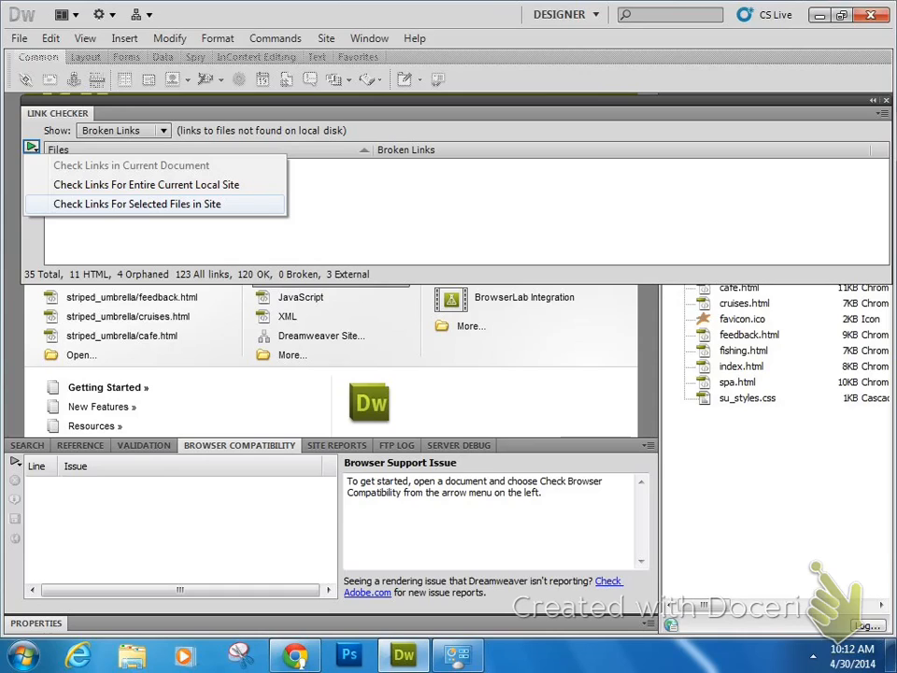
mouse_move(146, 185)
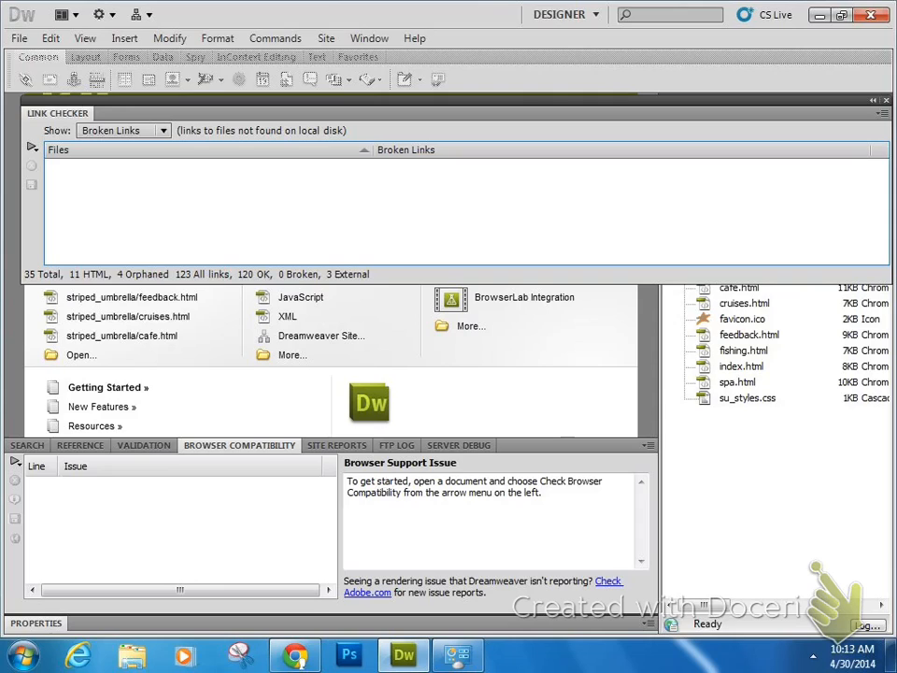
- Set the Link Checker's Show list to External Links, listing the site's three external links
left_click(121, 131)
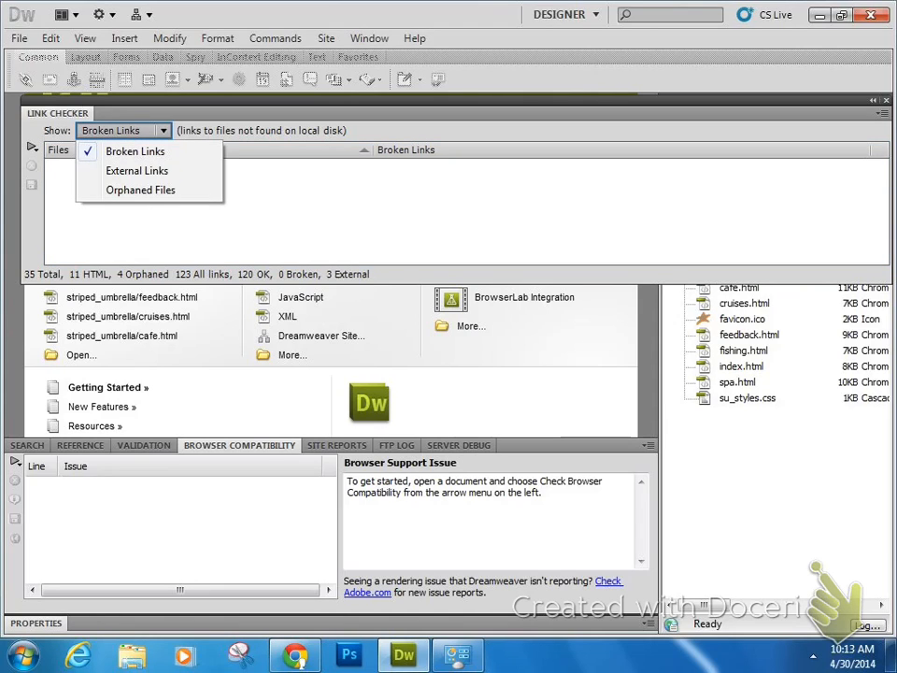
left_click(135, 149)
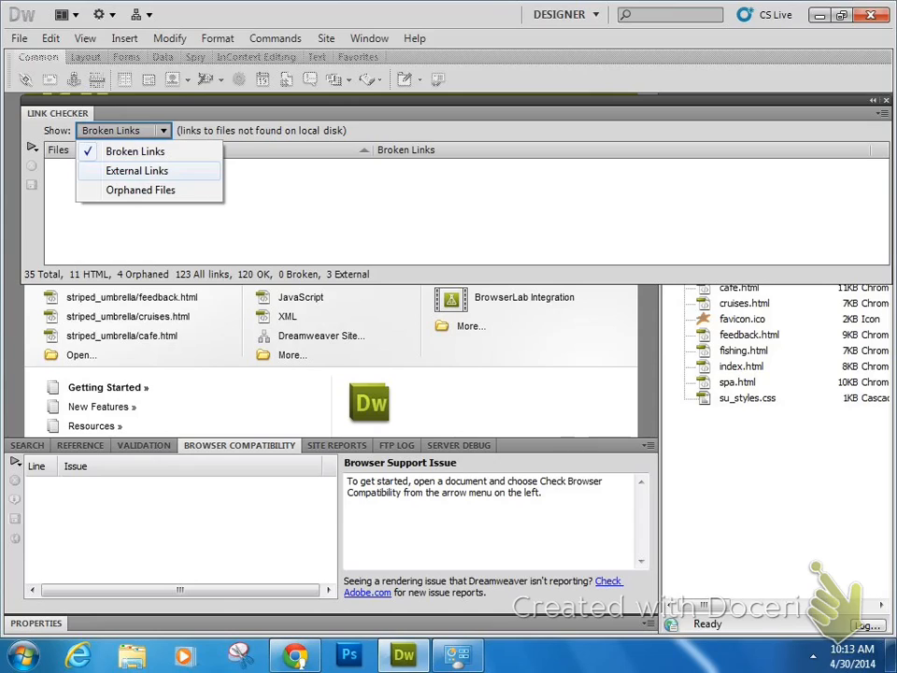
left_click(138, 170)
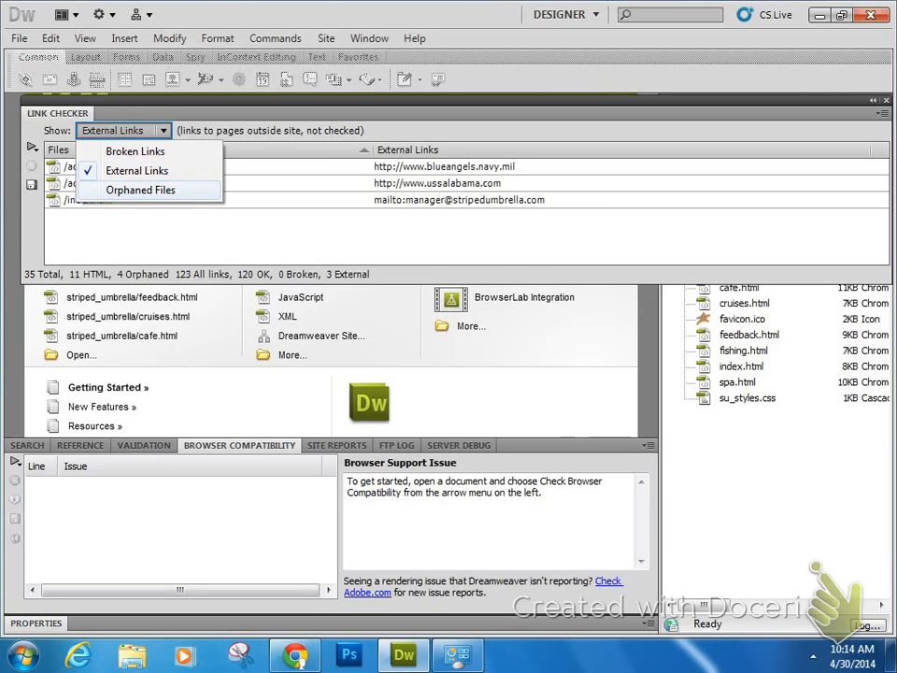
- Set Show to Orphaned Files and expand the assets folder holding the four orphaned images
left_click(140, 190)
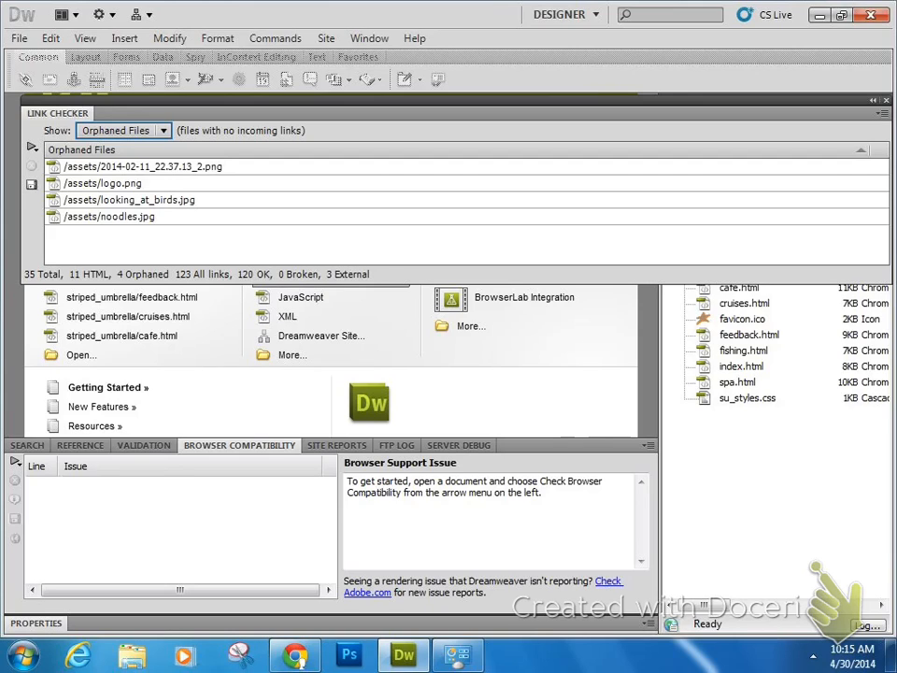
mouse_move(108, 217)
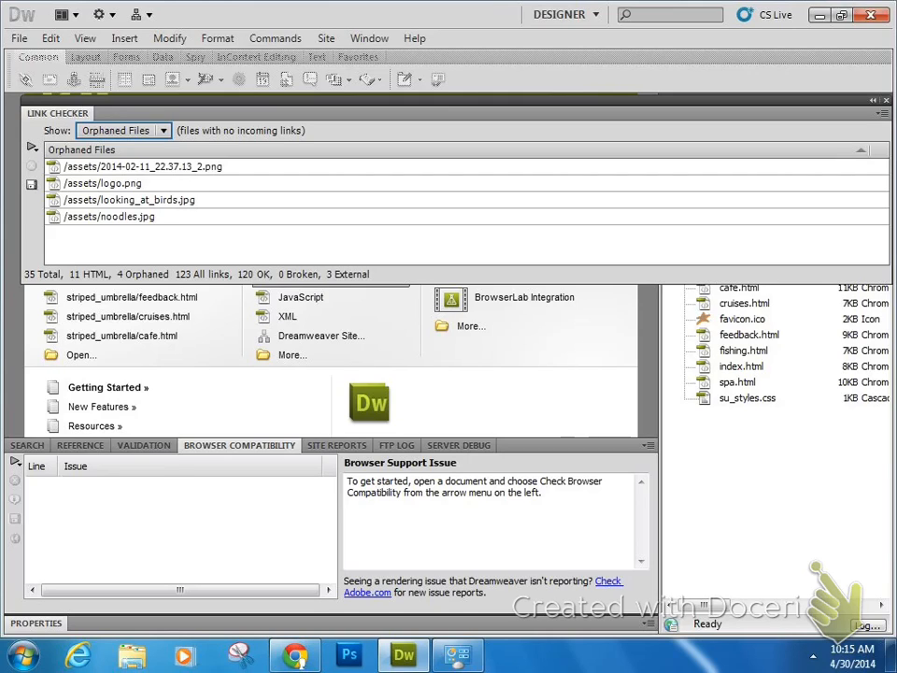
left_click(105, 183)
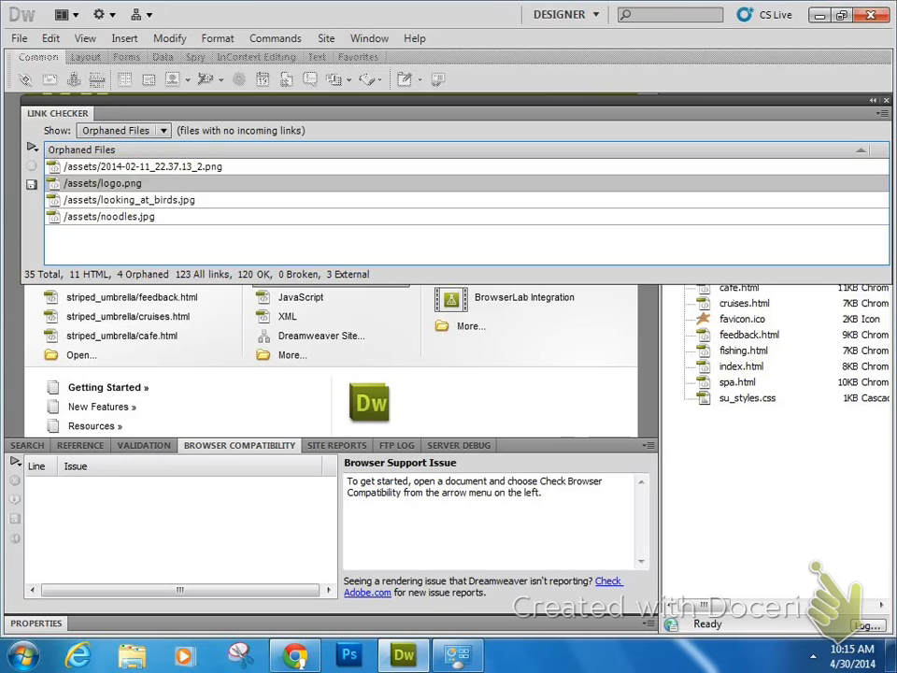
left_click(109, 216)
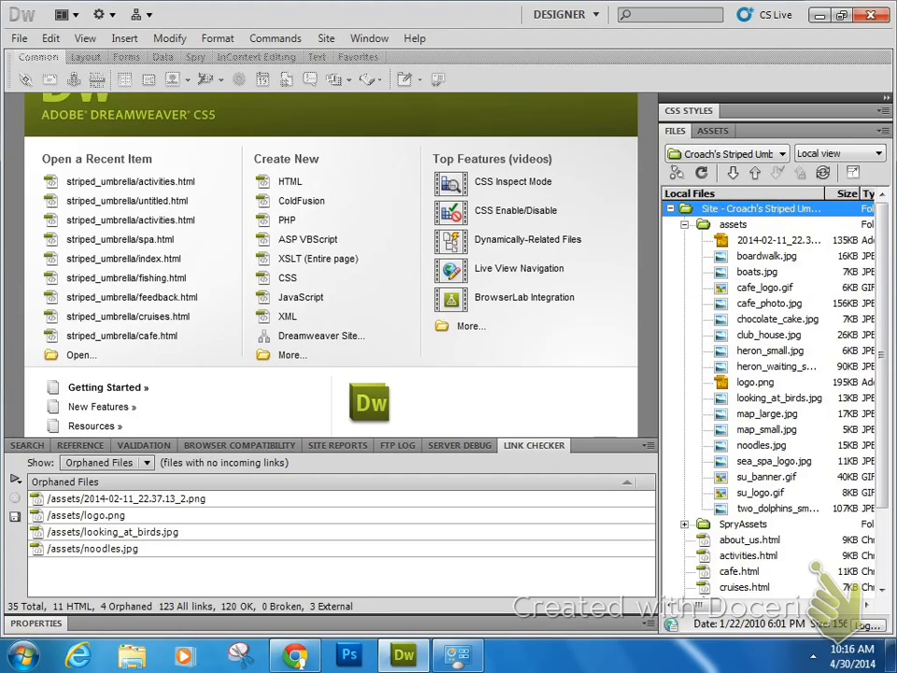
- Collapse the assets folder so the root pages are listed again
left_click(777, 240)
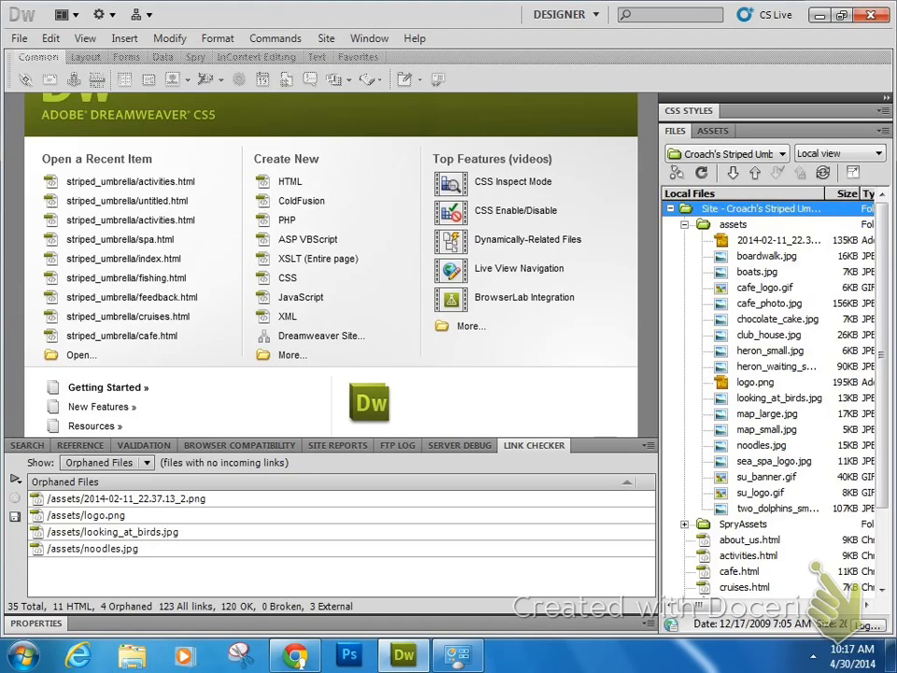
left_click(684, 225)
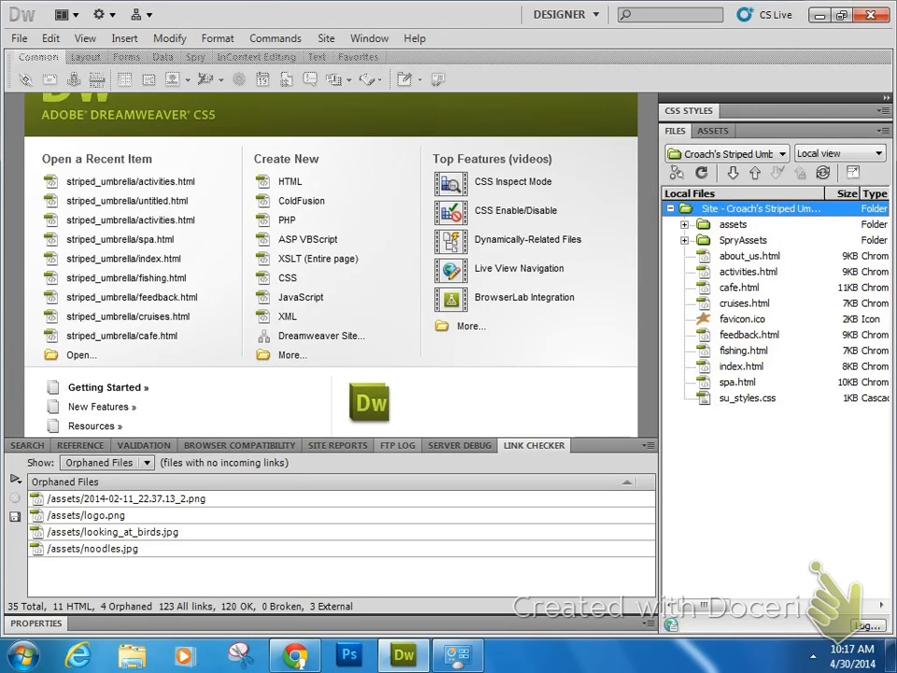
mouse_move(112, 531)
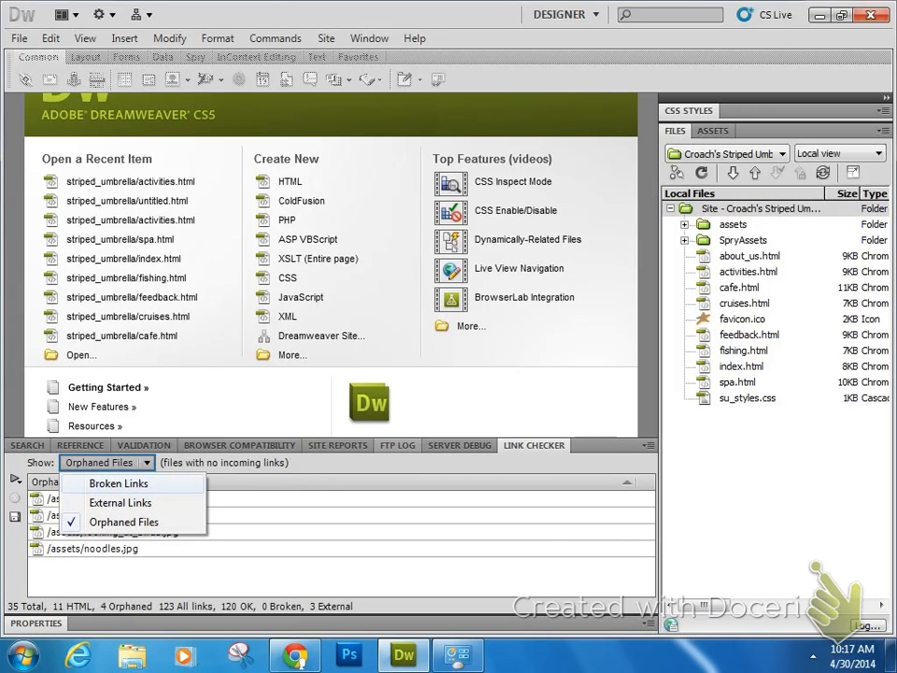
- Switch Show back to Broken Links and briefly open cafe.html from the site files
left_click(118, 482)
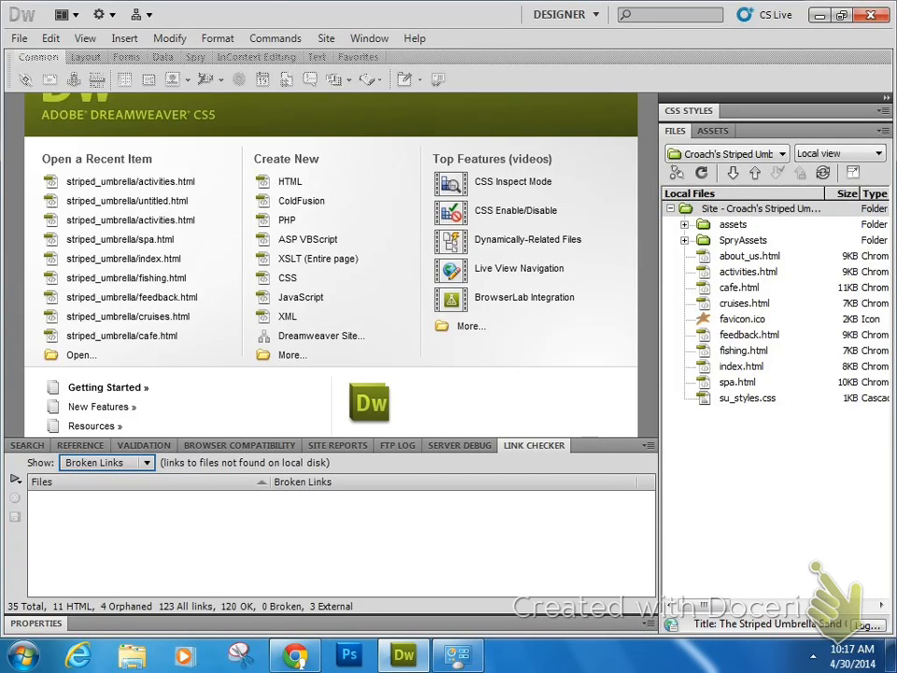
left_click(740, 288)
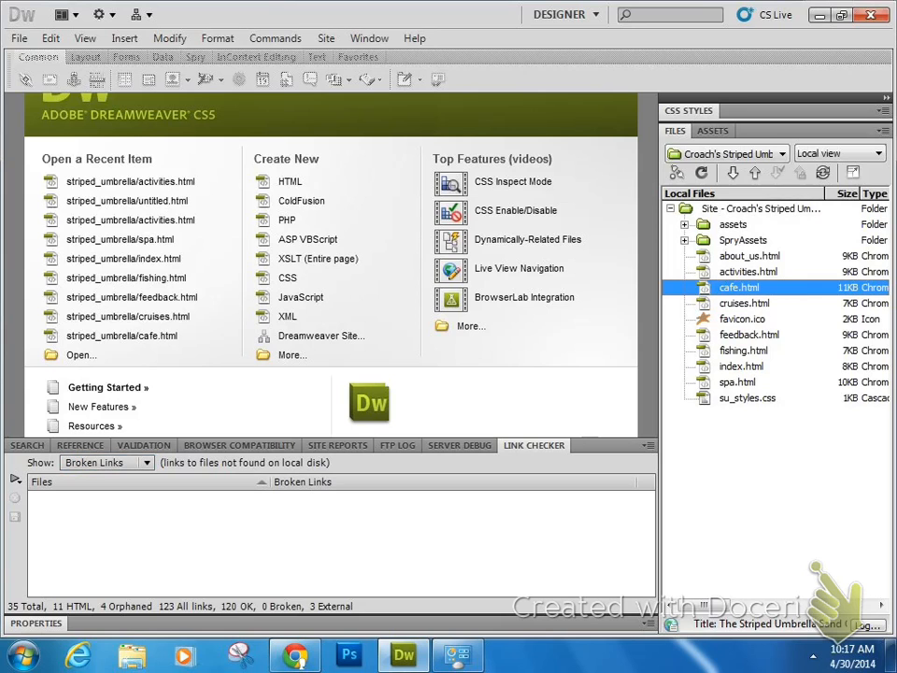
double_click(740, 288)
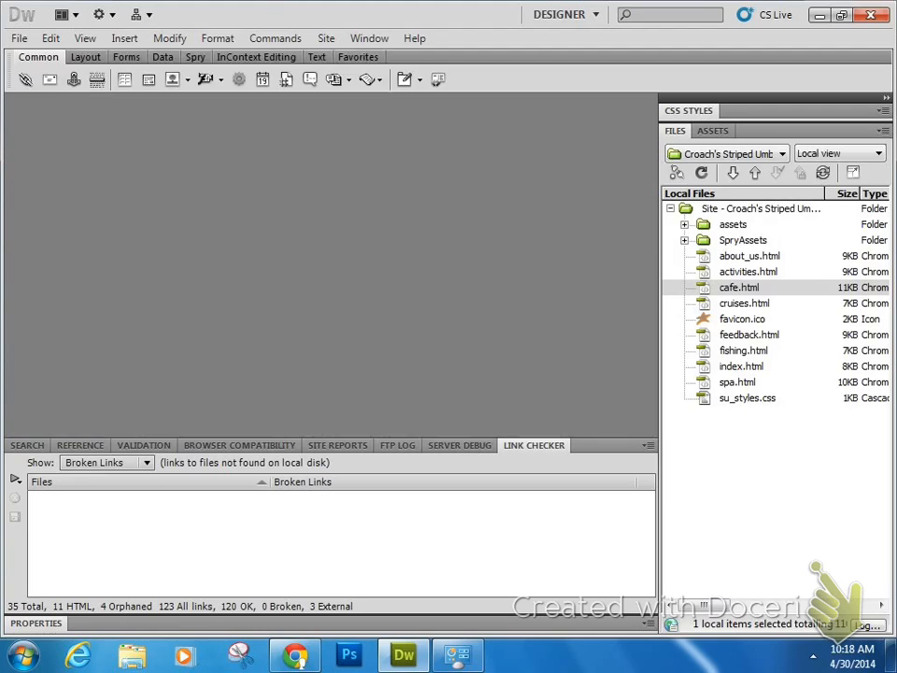
left_click(744, 303)
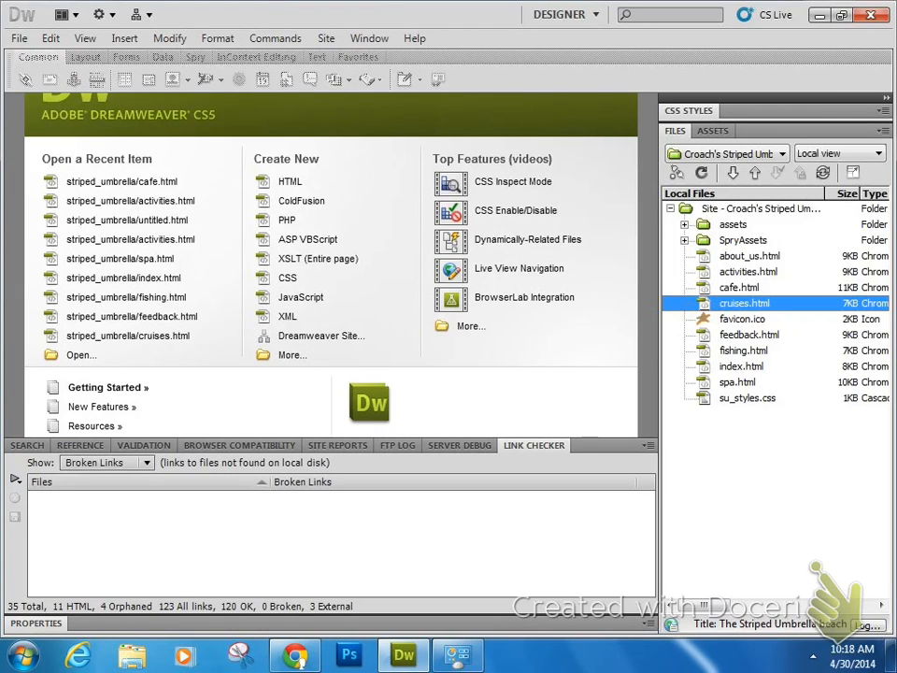
- Open spa.html from the site files for editing
left_click(737, 382)
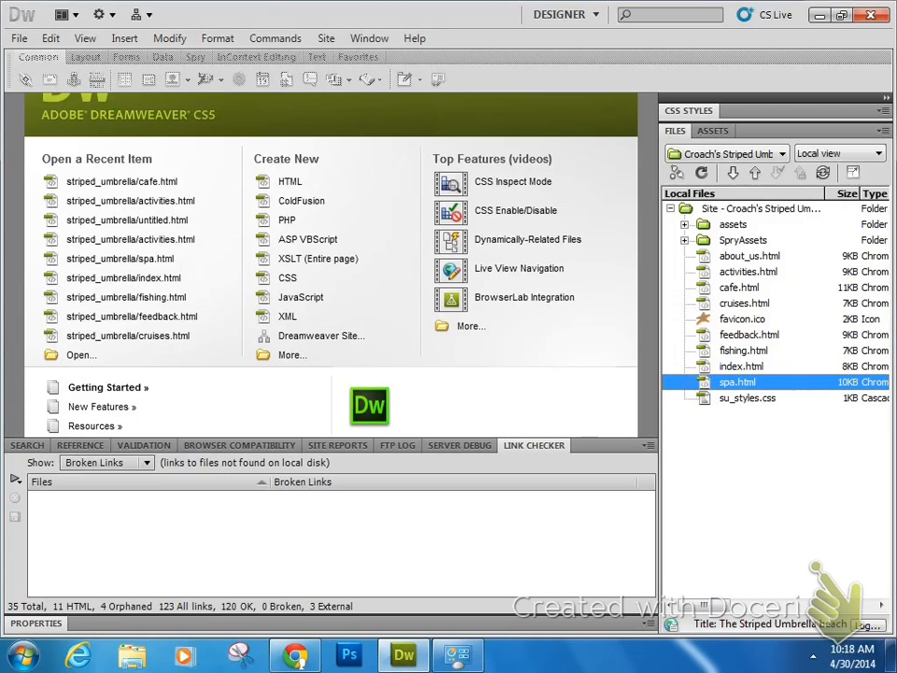
double_click(736, 381)
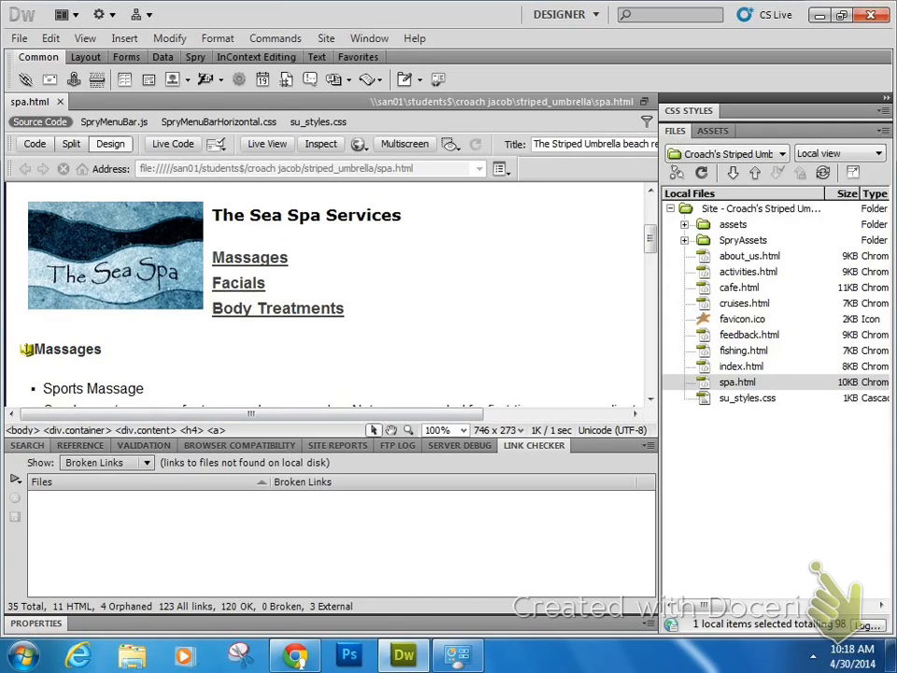
- Inspect the Massages link's target and the massages named anchor in the Property inspector
left_click(269, 258)
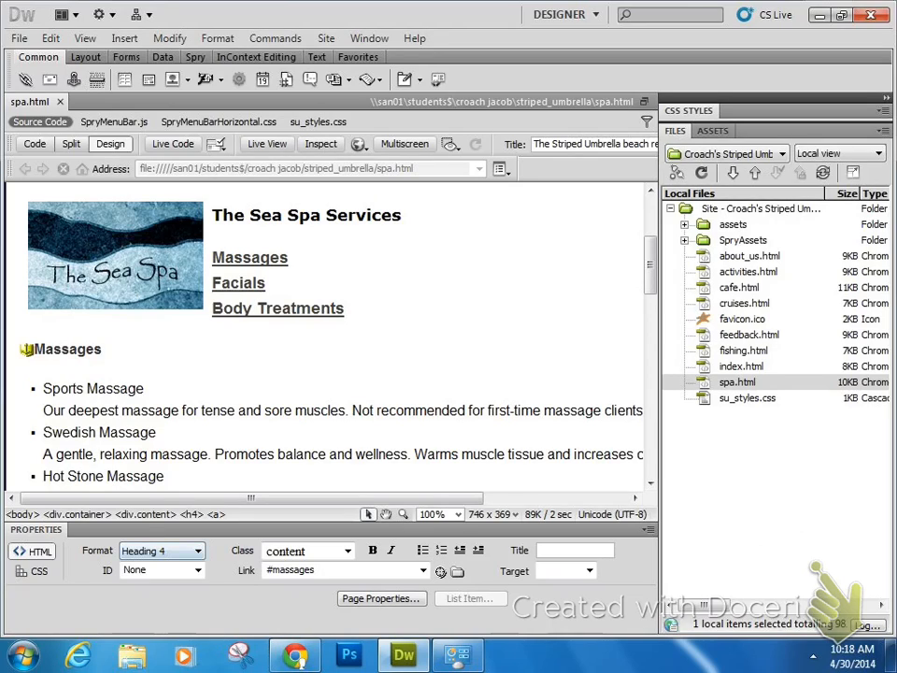
left_click(260, 258)
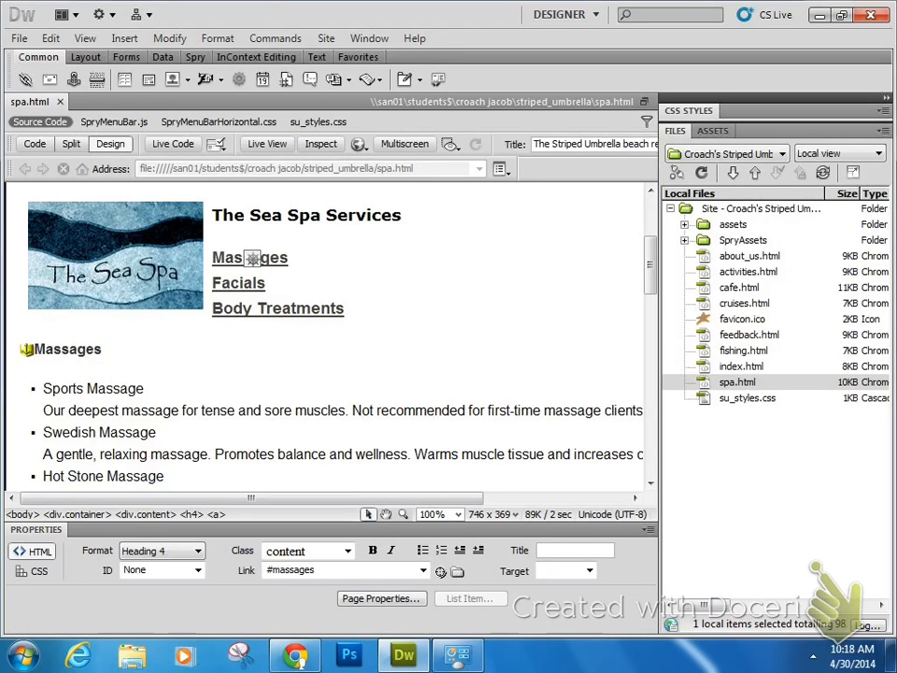
left_click(26, 349)
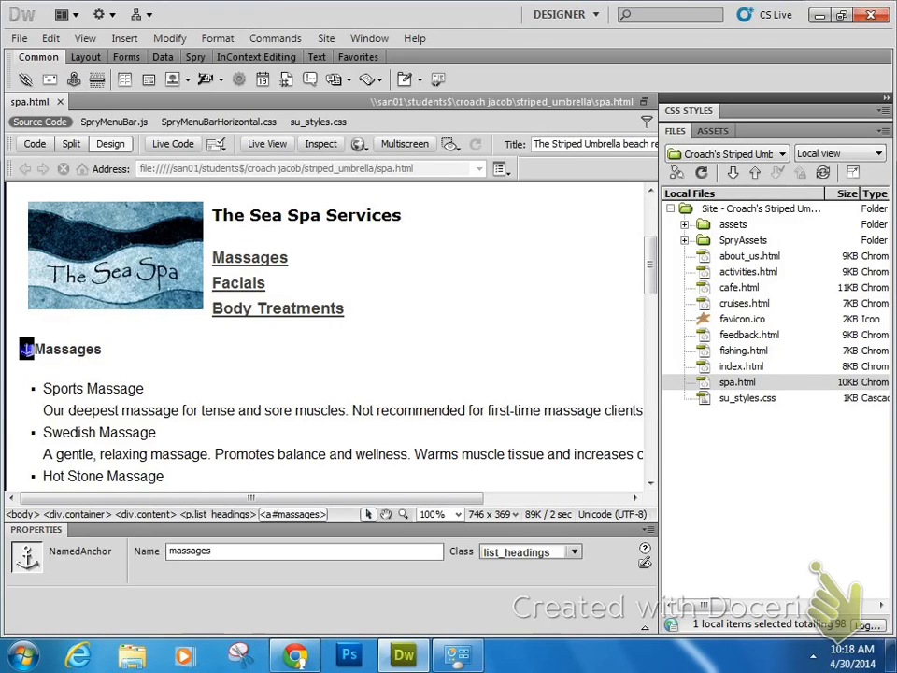
left_click(251, 258)
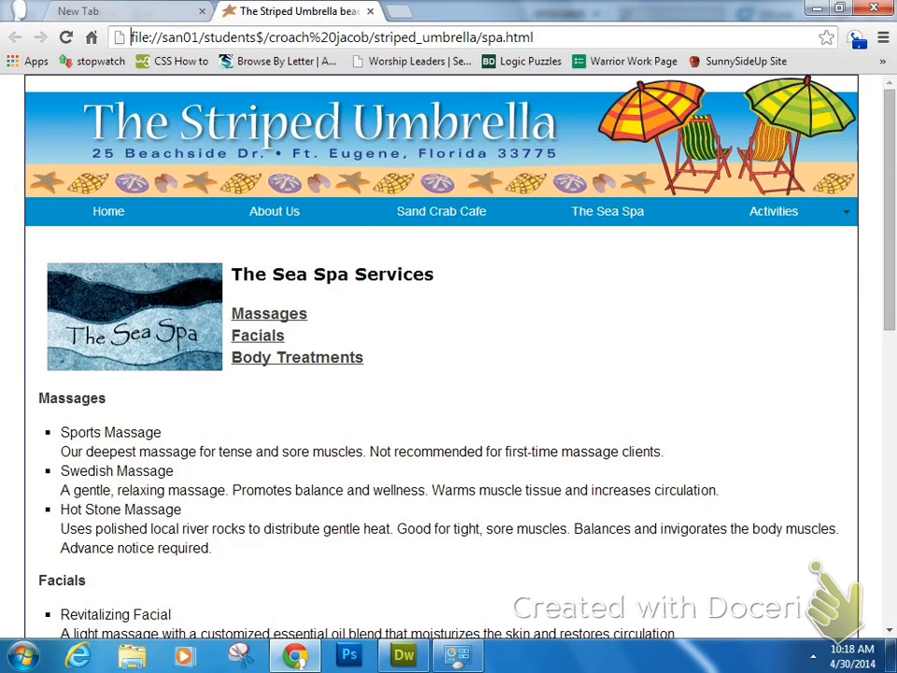
- Try the Massages link in the Chrome preview of spa.html, then return to Dreamweaver
left_click(258, 334)
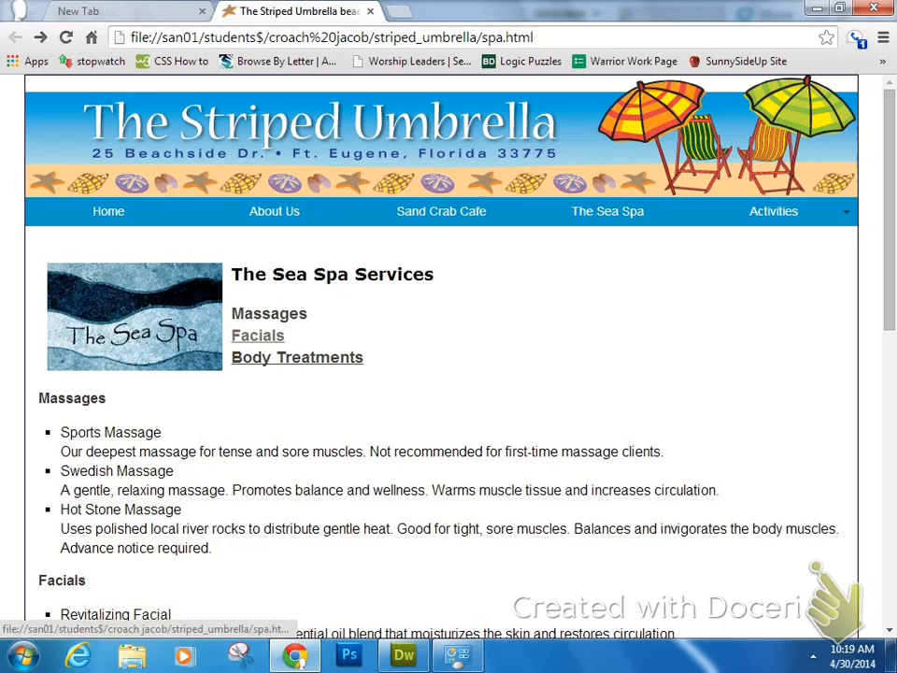
left_click(269, 314)
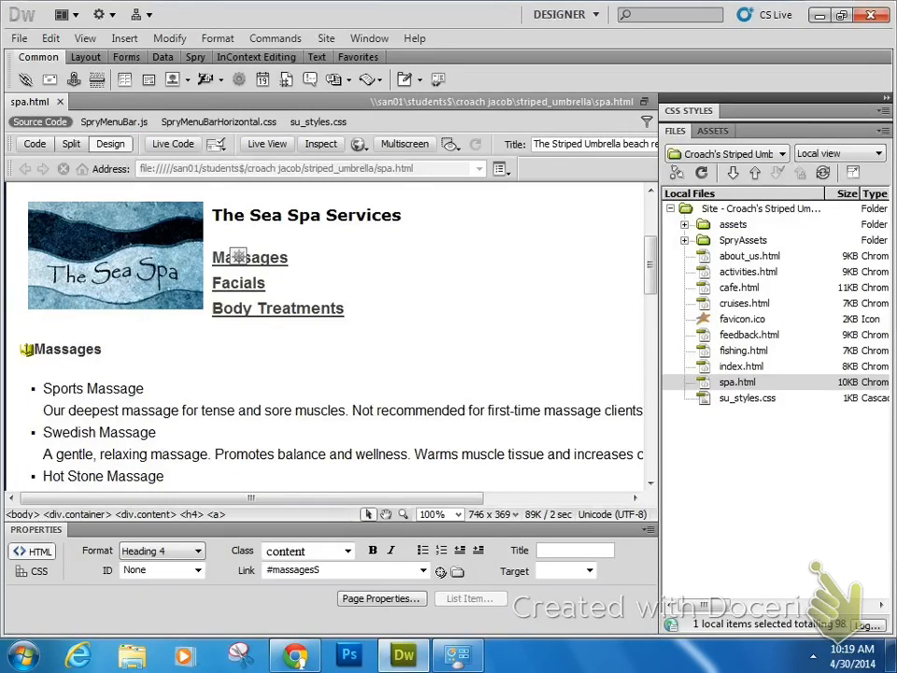
- Run Check Links Sitewide again, now reporting one broken link #massages5 in spa.html
left_click(326, 37)
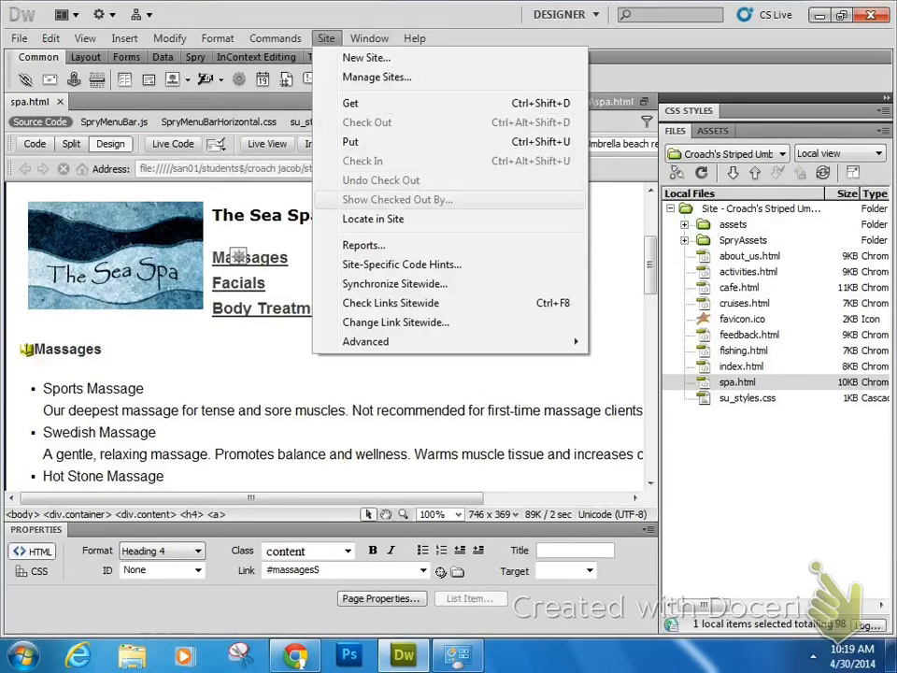
mouse_move(391, 303)
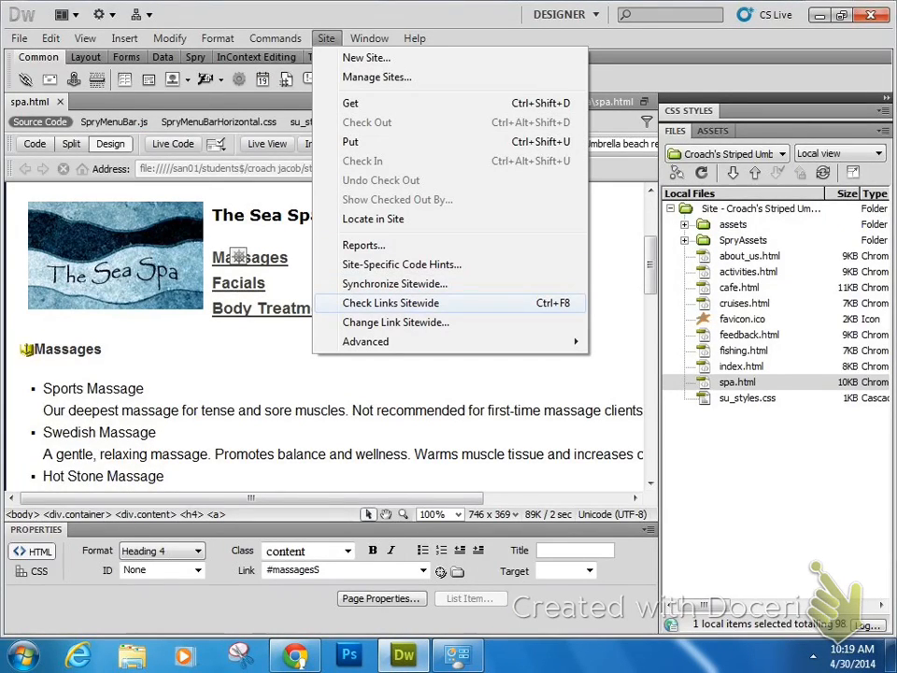
left_click(390, 303)
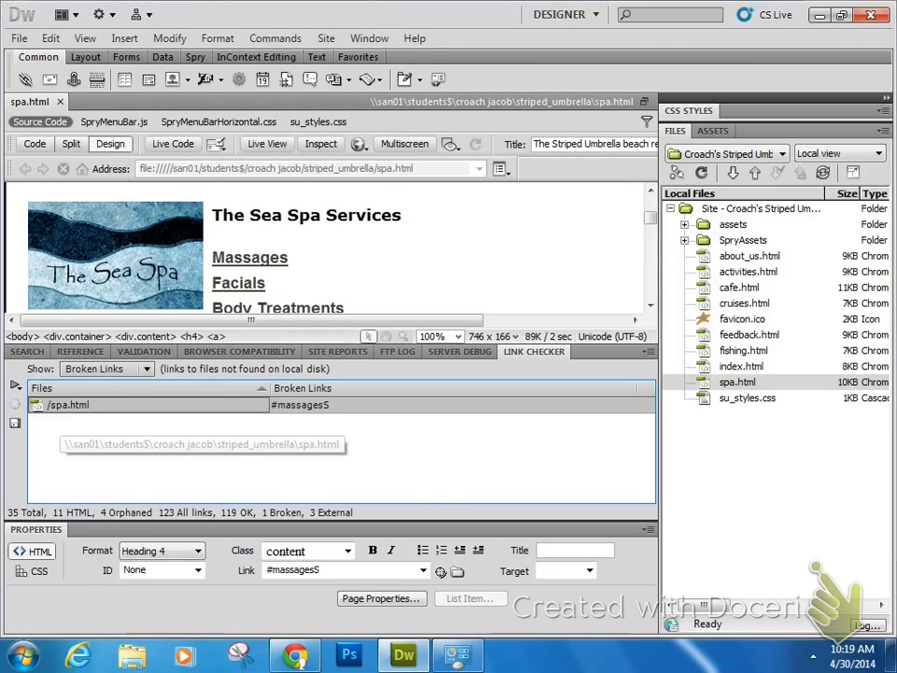
- Edit the broken spa.html link in the Link Checker, changing #massages5 to #massages
double_click(301, 404)
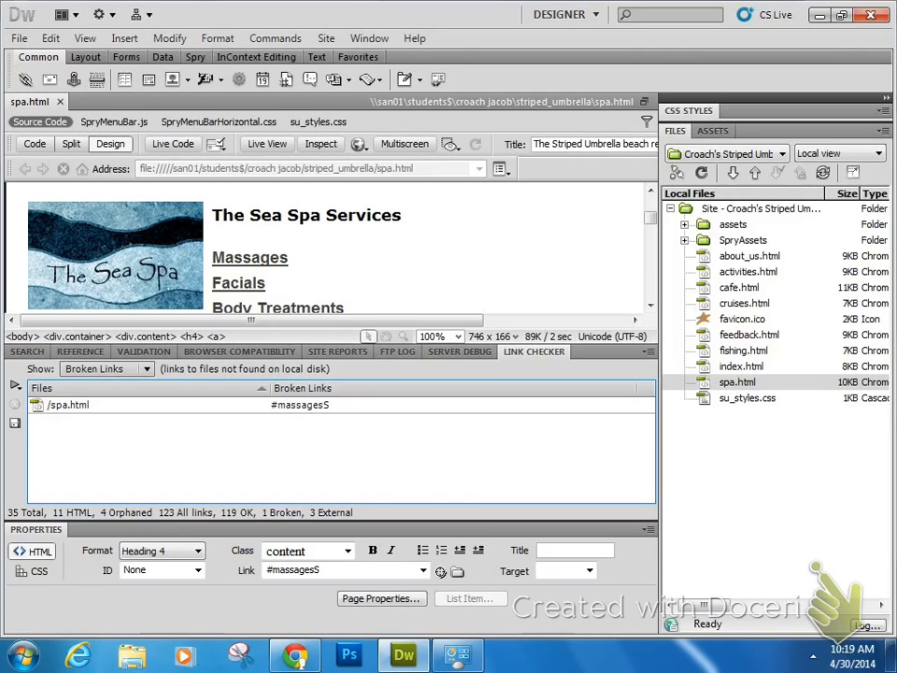
double_click(301, 404)
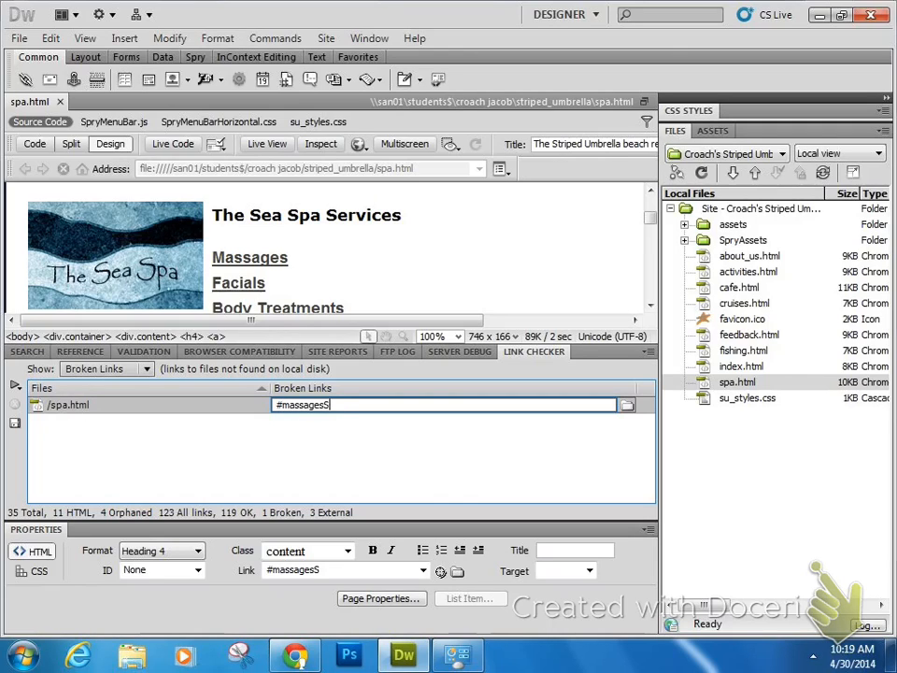
key("Backspace")
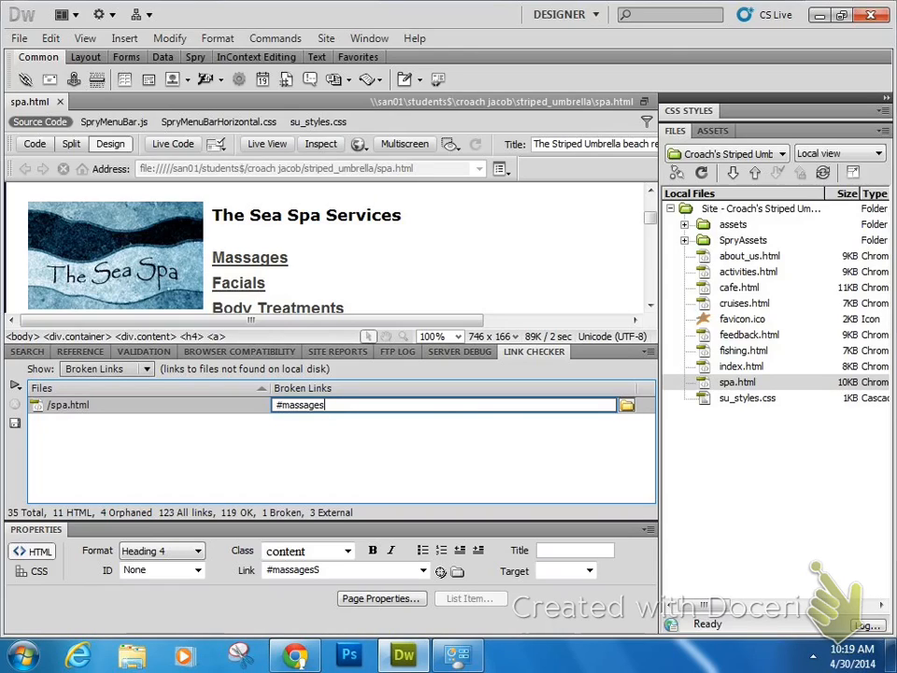
mouse_move(628, 404)
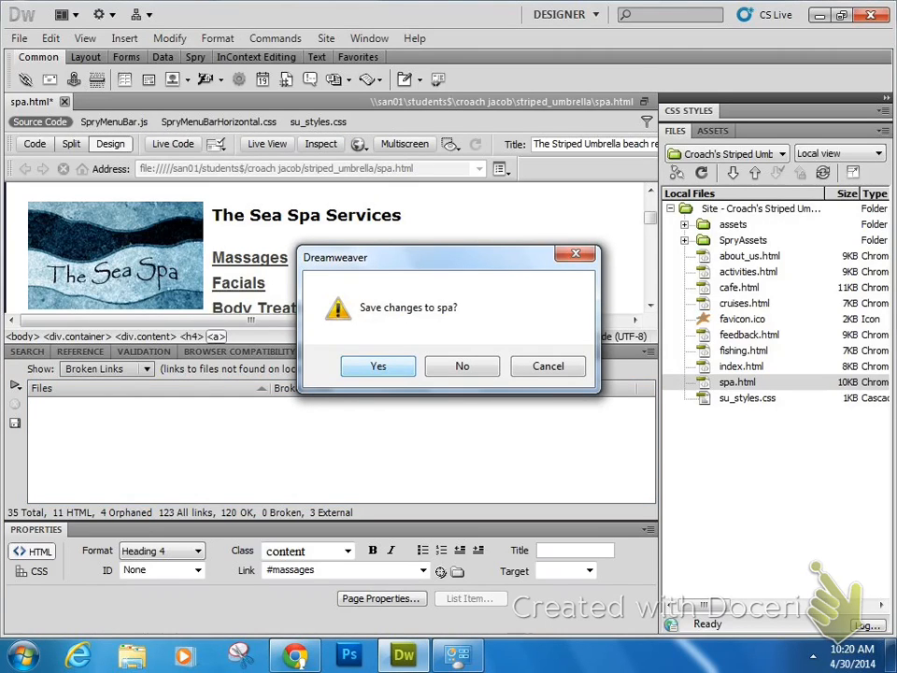
- Save the corrected spa.html while closing it, leaving activities.html open
left_click(377, 365)
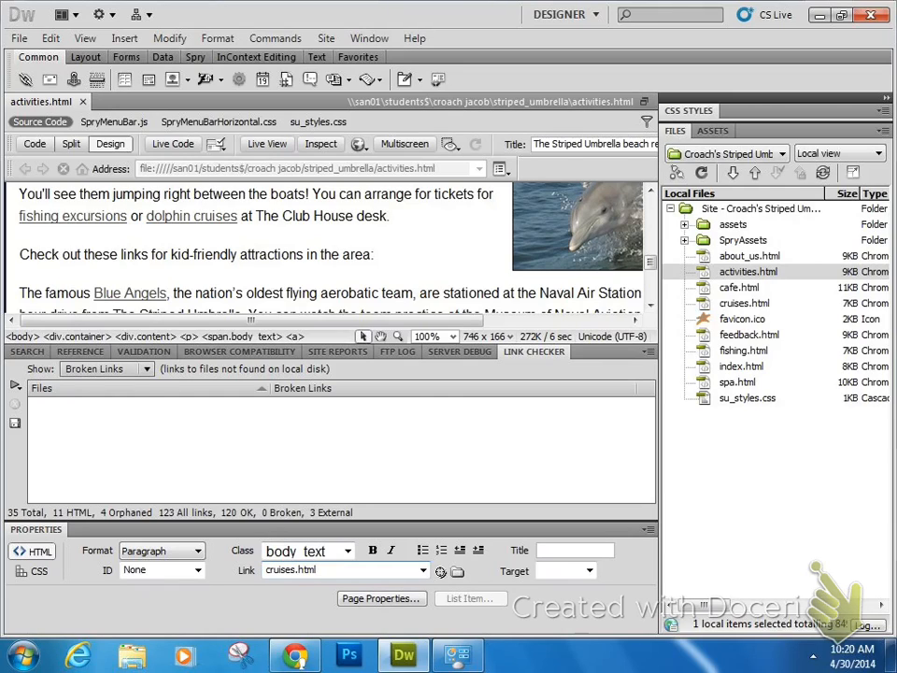
- Rename cruises.html to tomcruises.html in the Files panel, reviewing the linking pages without updating them
left_click(744, 303)
type("tom")
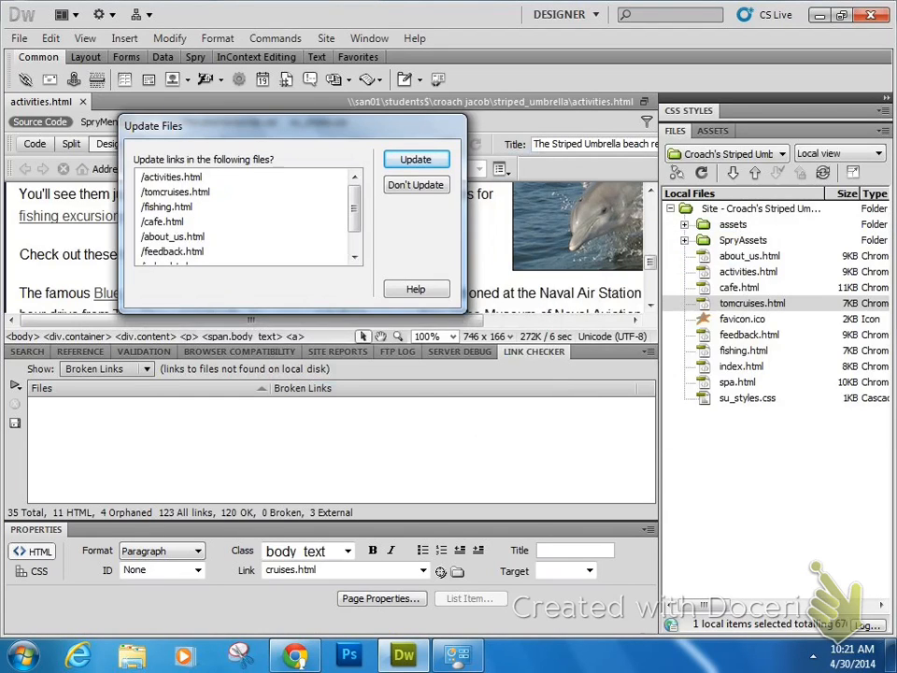
left_click(176, 190)
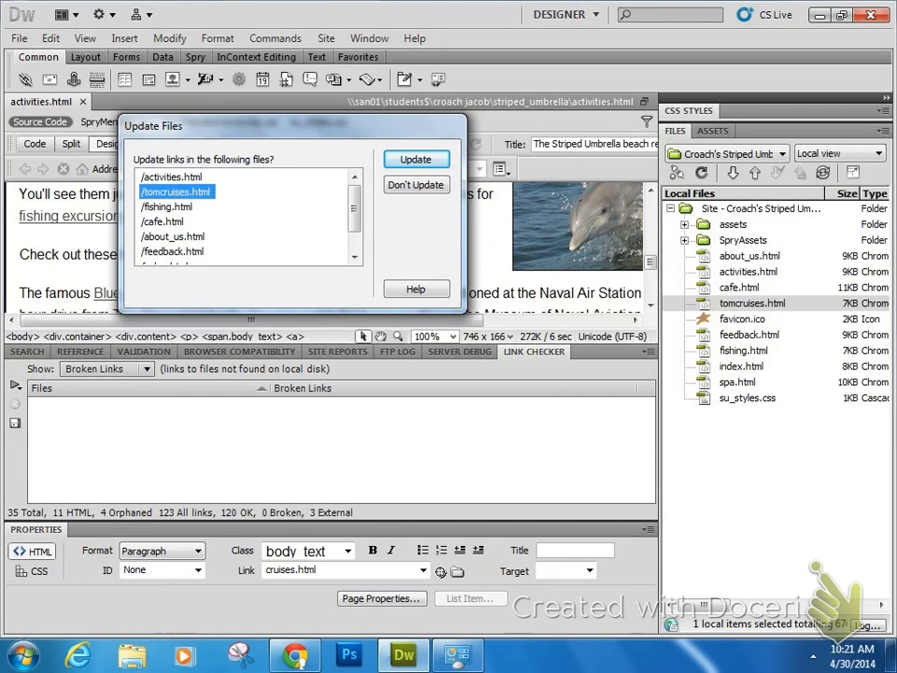
left_click(172, 251)
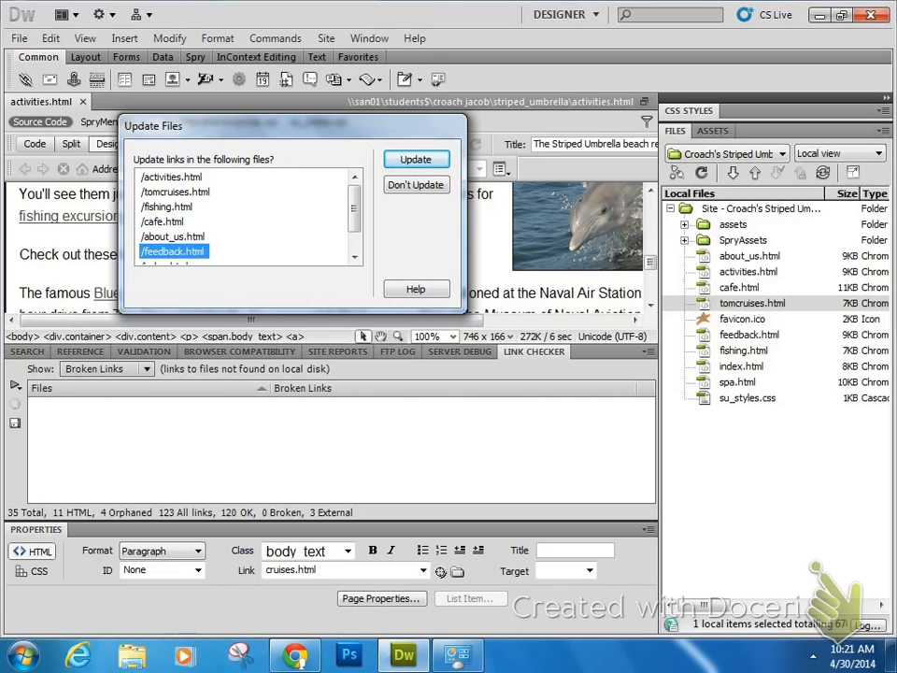
scroll("down", 3)
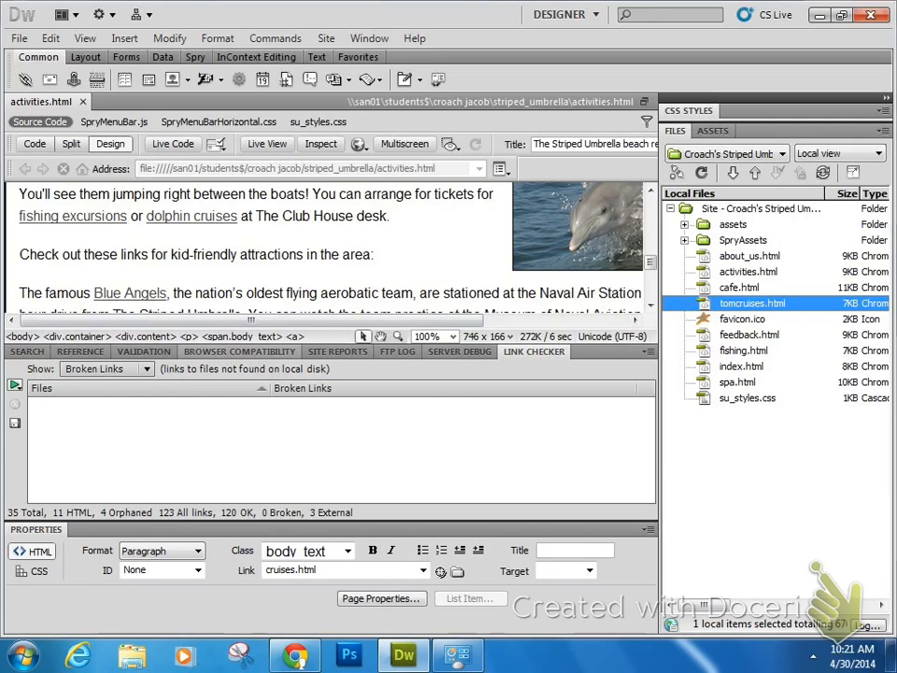
- Run Check Links For Entire Current Local Site and inspect pages among the 9 broken cruises.html links
left_click(15, 385)
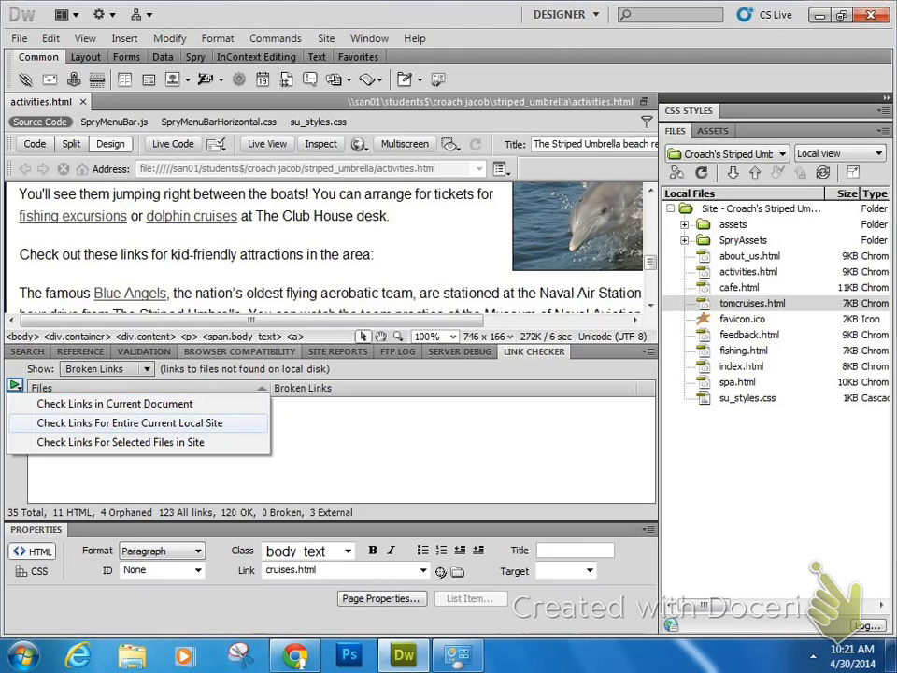
left_click(127, 423)
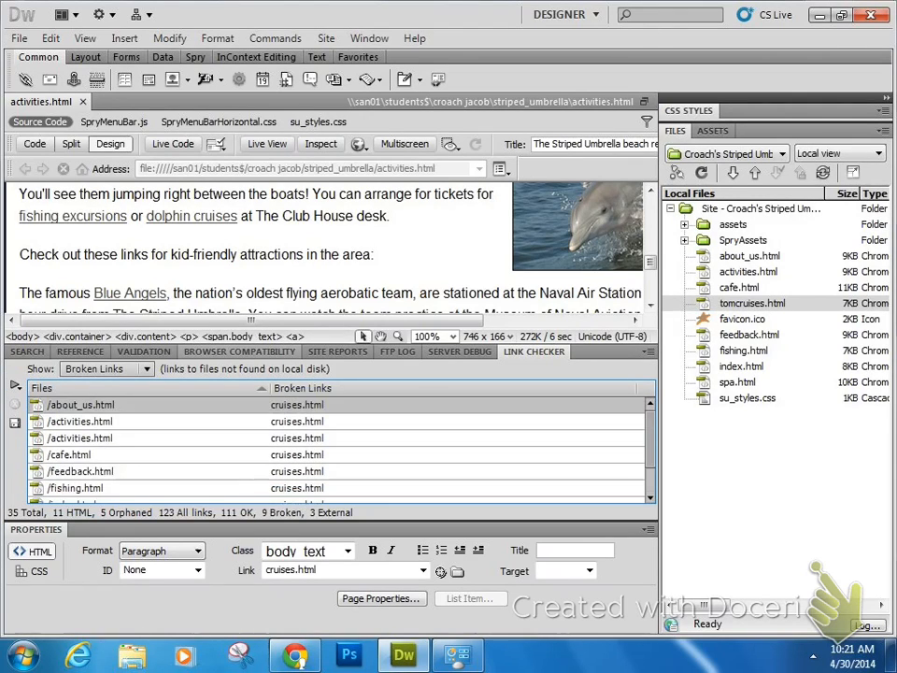
left_click(80, 438)
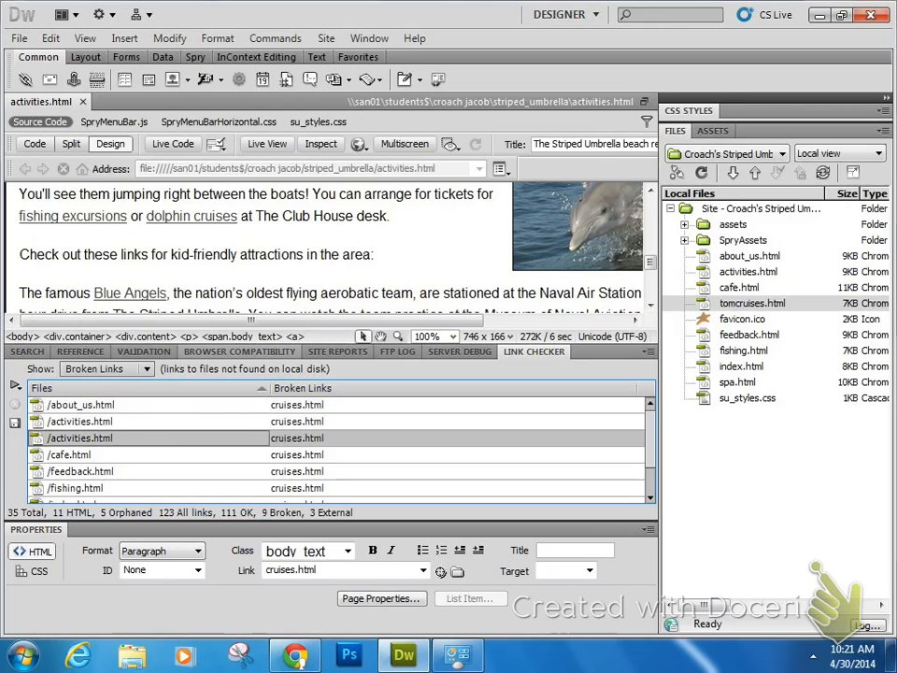
left_click(78, 454)
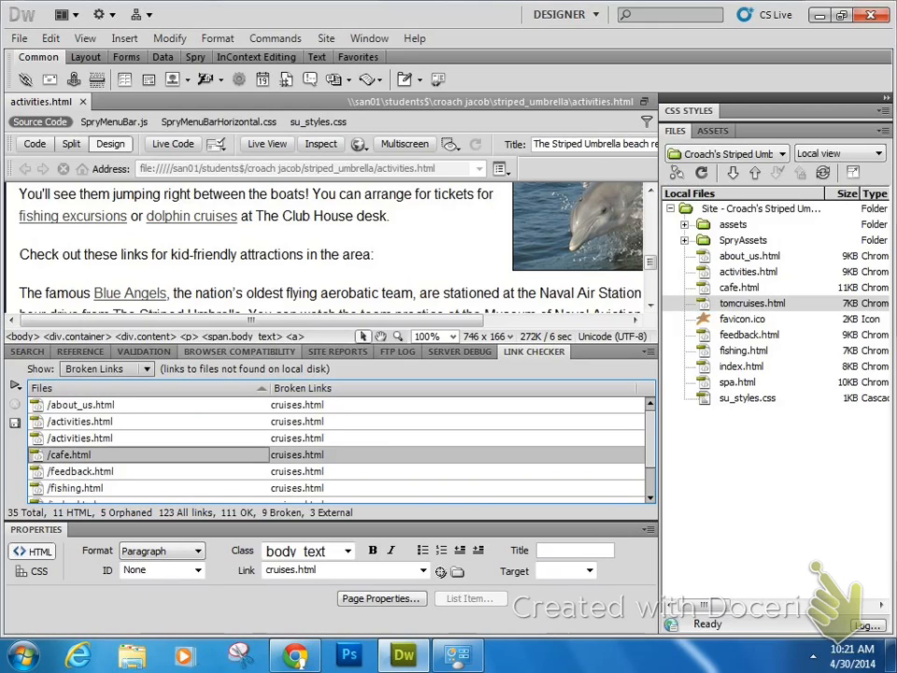
- Rename tomcruises.html back to cruises.html in the Files panel
double_click(296, 455)
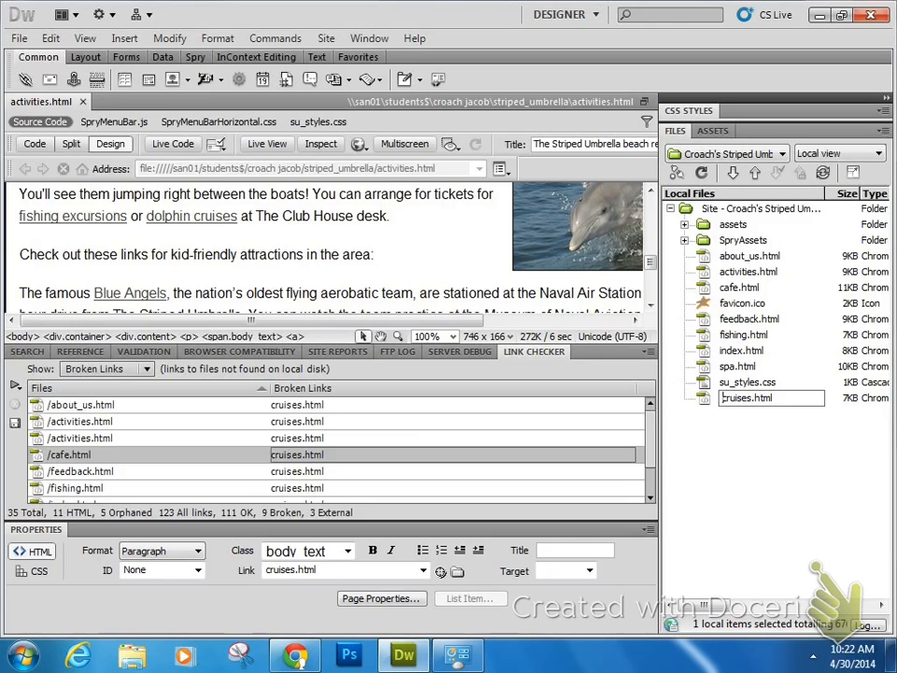
left_click(743, 396)
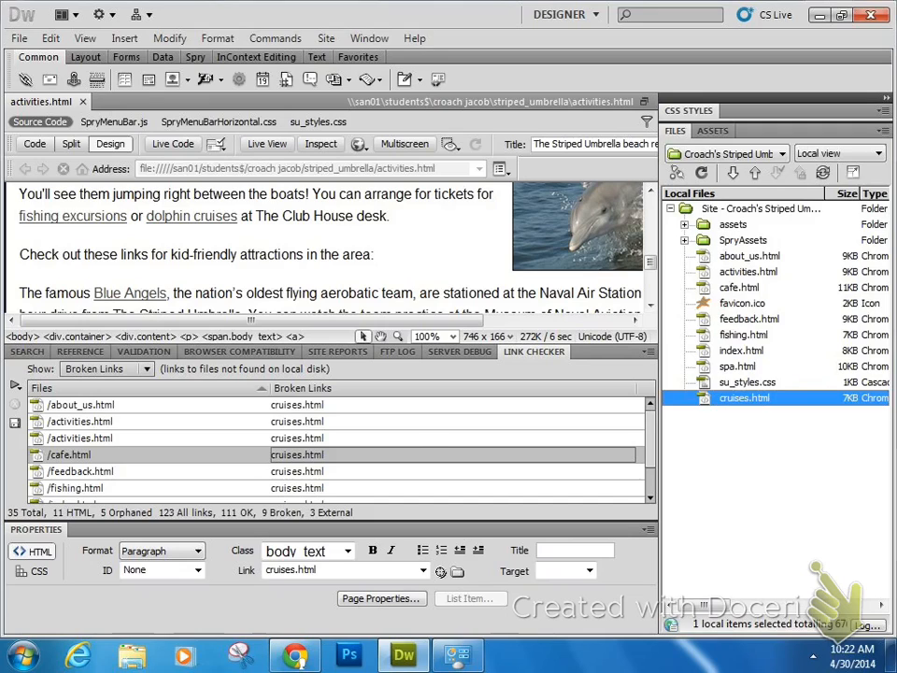